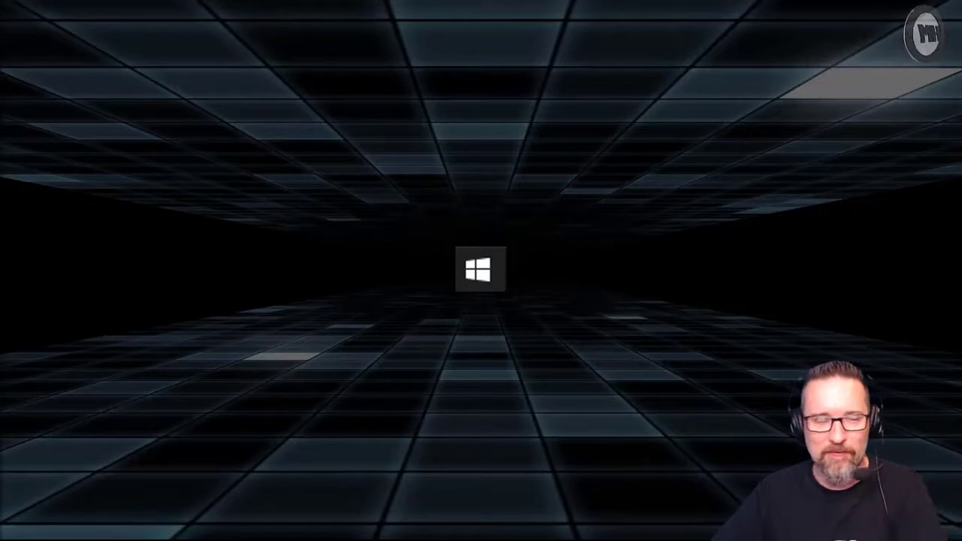
Step: Launch the Settings app from the Start menu
click(480, 269)
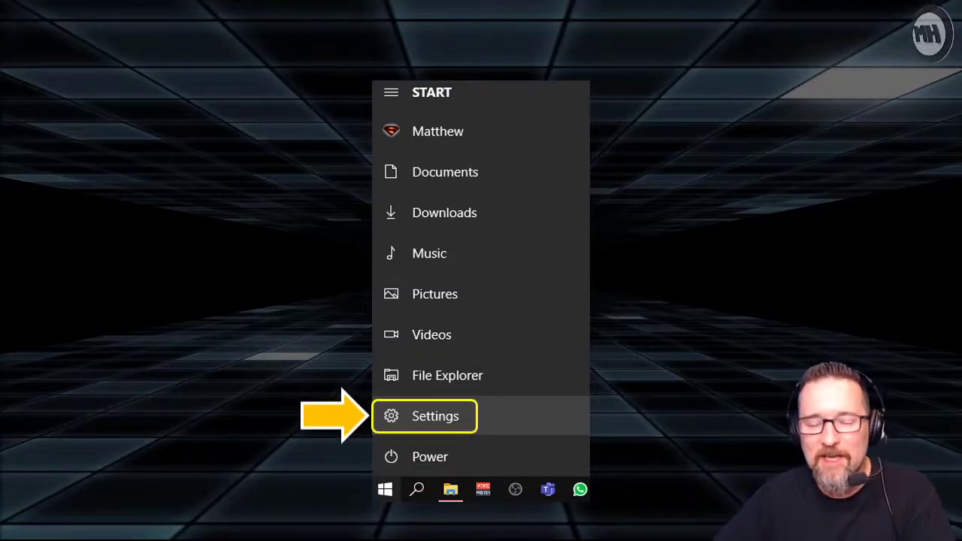
click(435, 416)
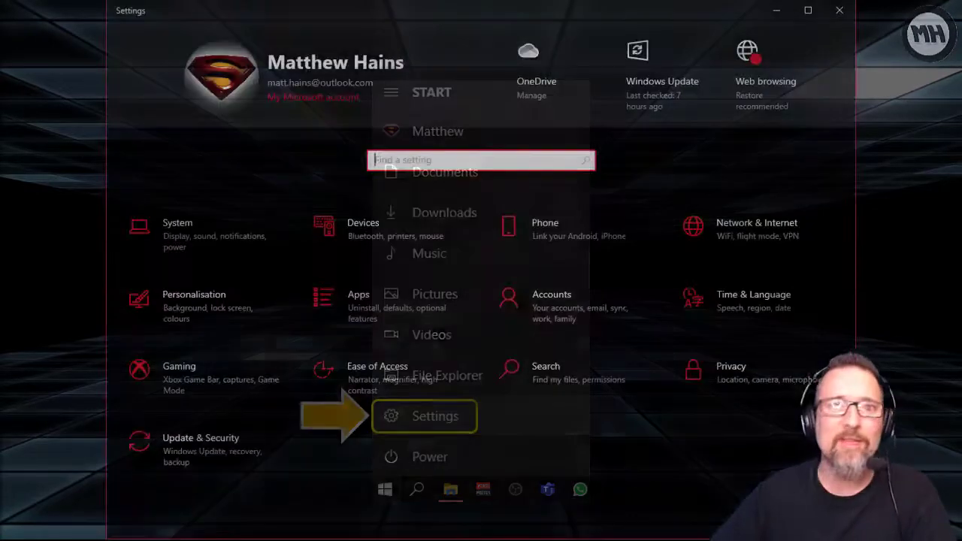
Step: Search Settings for 'troubleshoot' to list matching suggestions
click(434, 416)
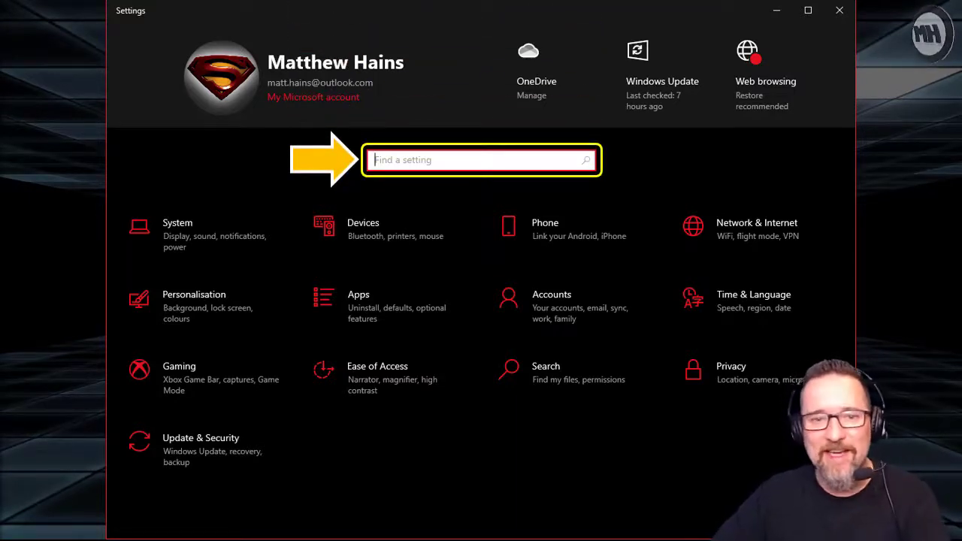
text(troubleshoot)
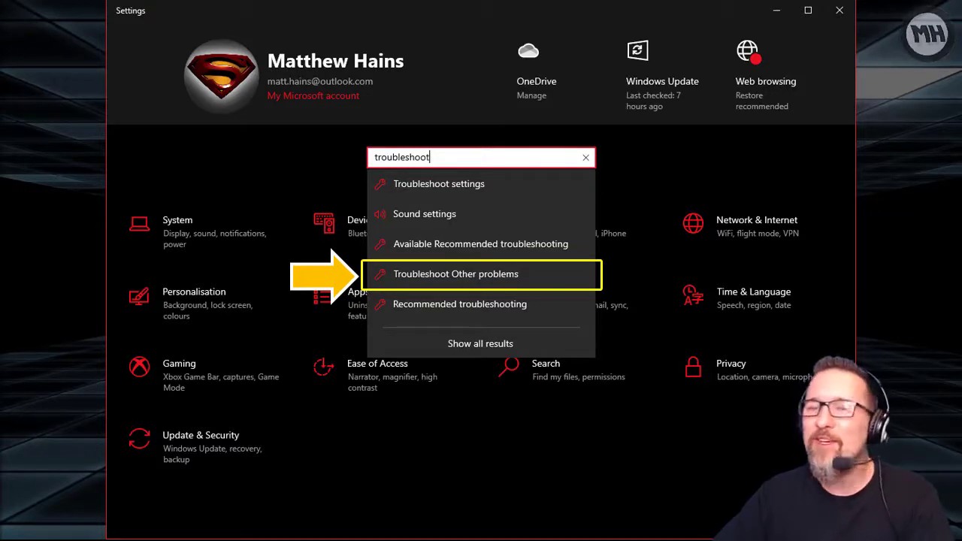
mouse_move(459, 304)
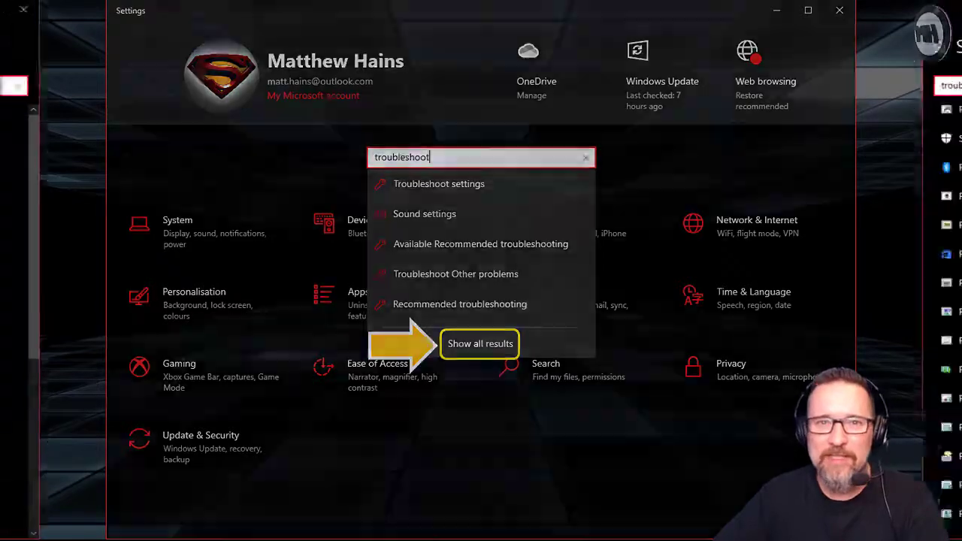
Step: Go from the Troubleshoot suggestion to the Additional troubleshooters list
click(480, 343)
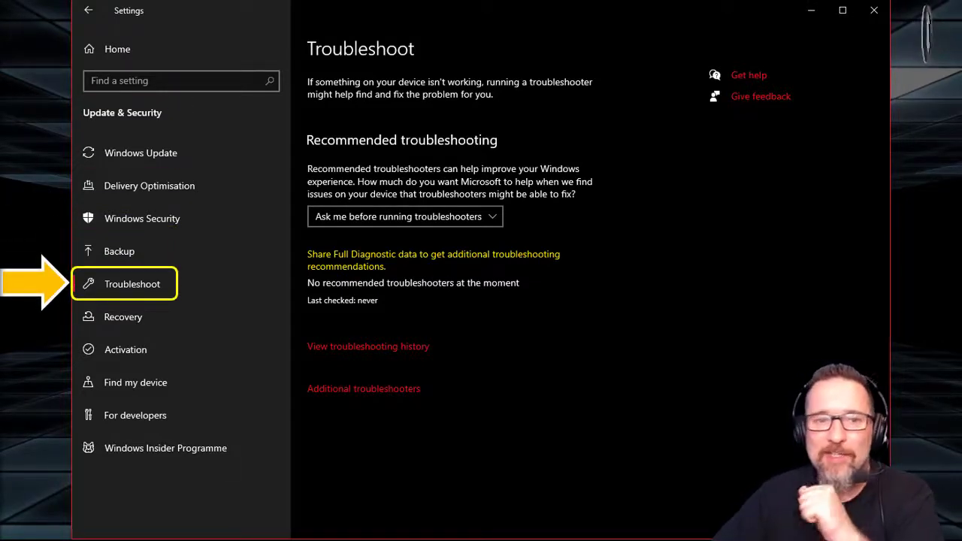
click(363, 389)
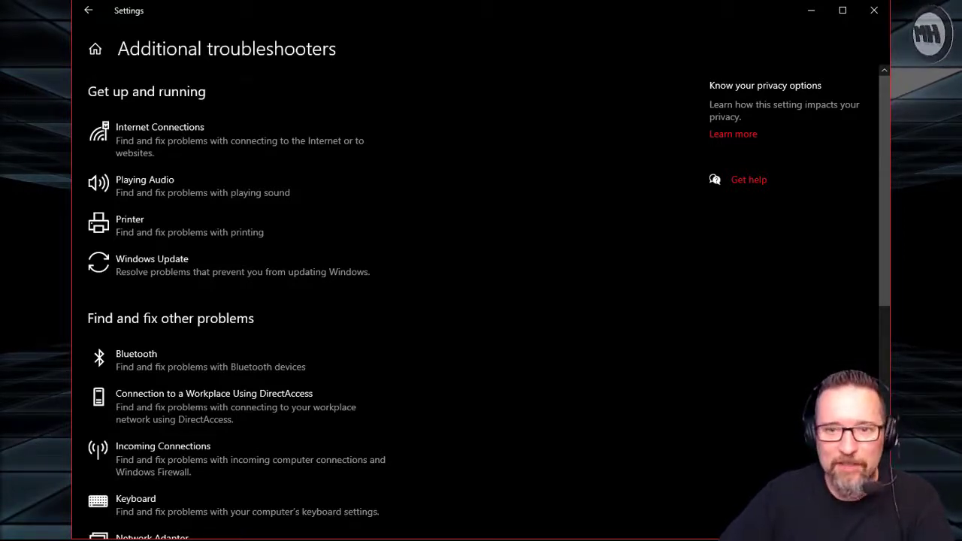
Step: Scroll to the bottom of the list, showing Speech, Video Playback and Windows Store Apps
scroll(down, 3)
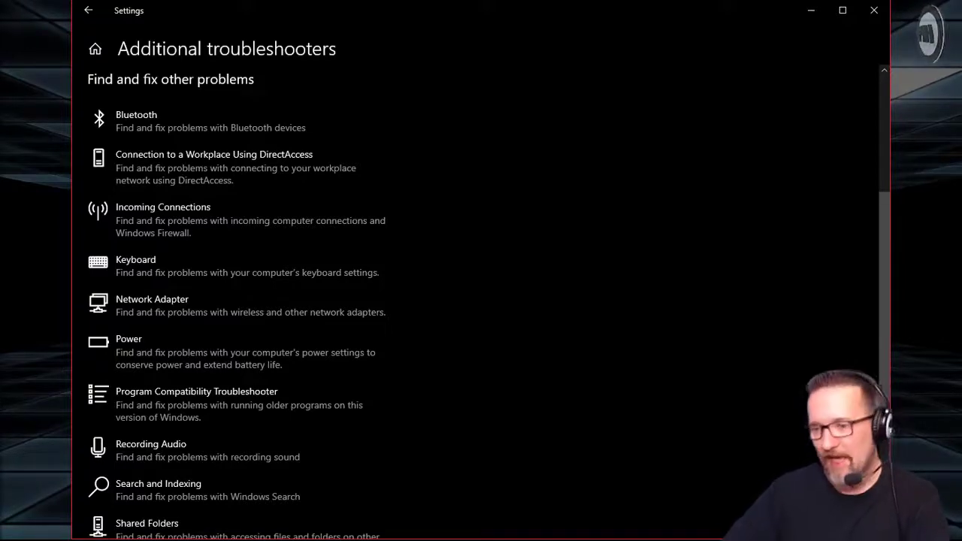
scroll(down, 3)
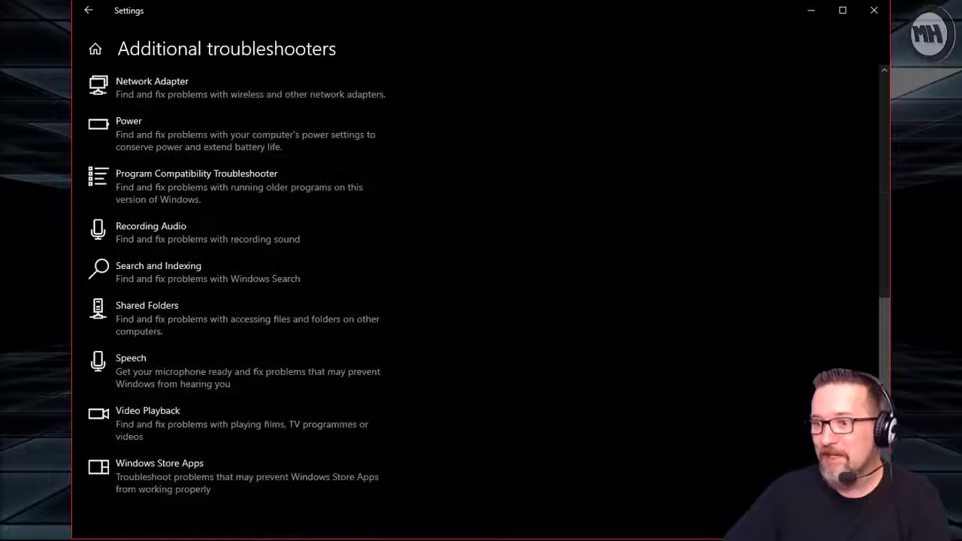